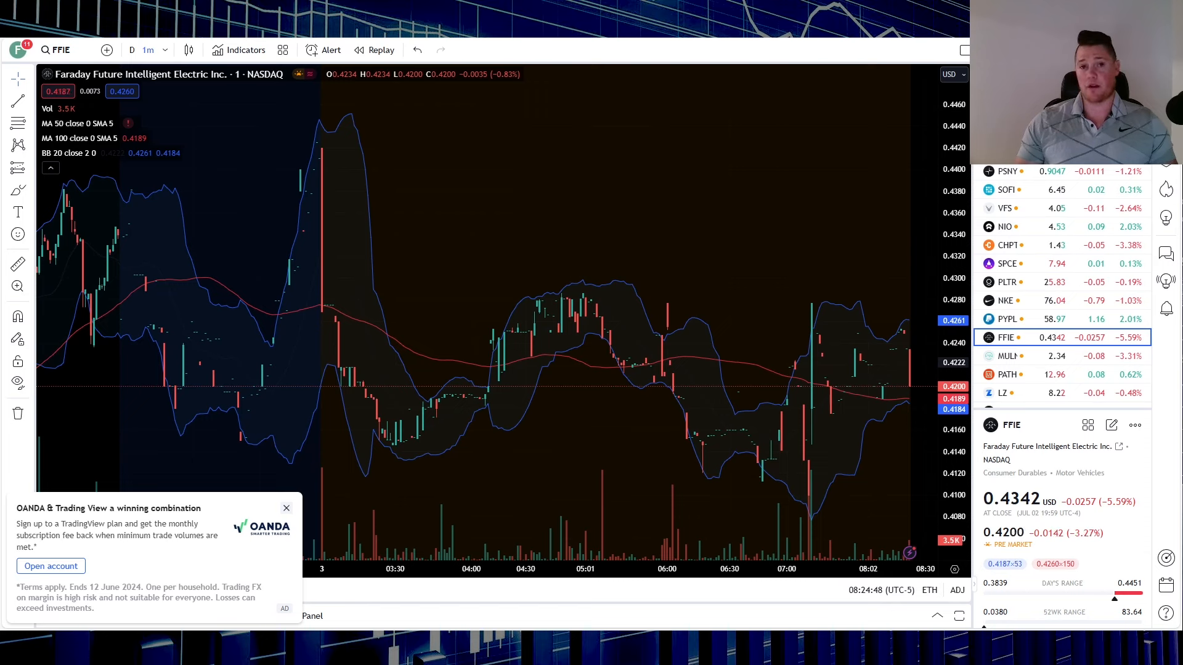
mouse_move(549, 604)
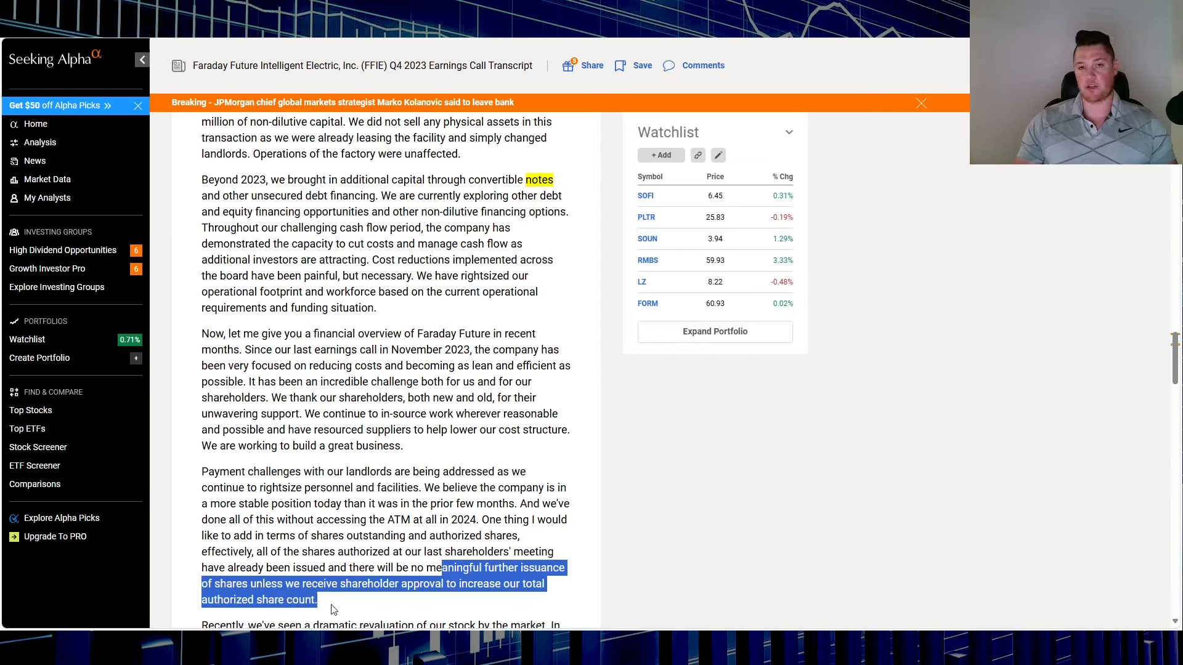
- Scroll the 10-K/A cover page to the 439,674,662 Class A shares outstanding line
scroll(down, 3)
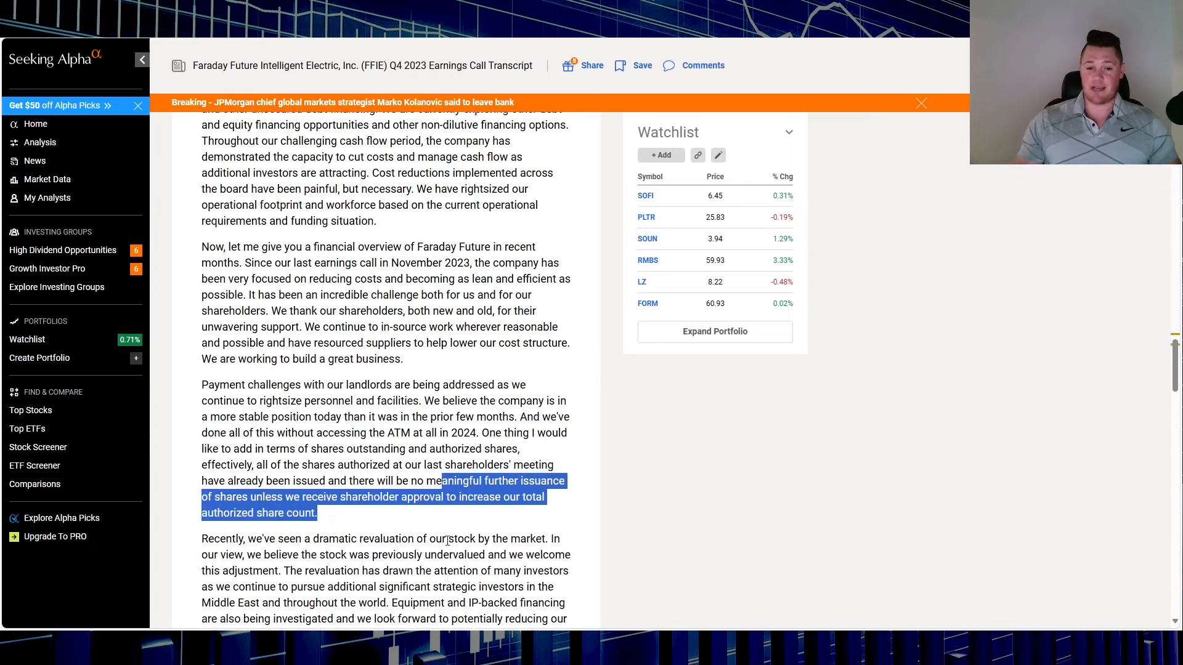
scroll(down, 3)
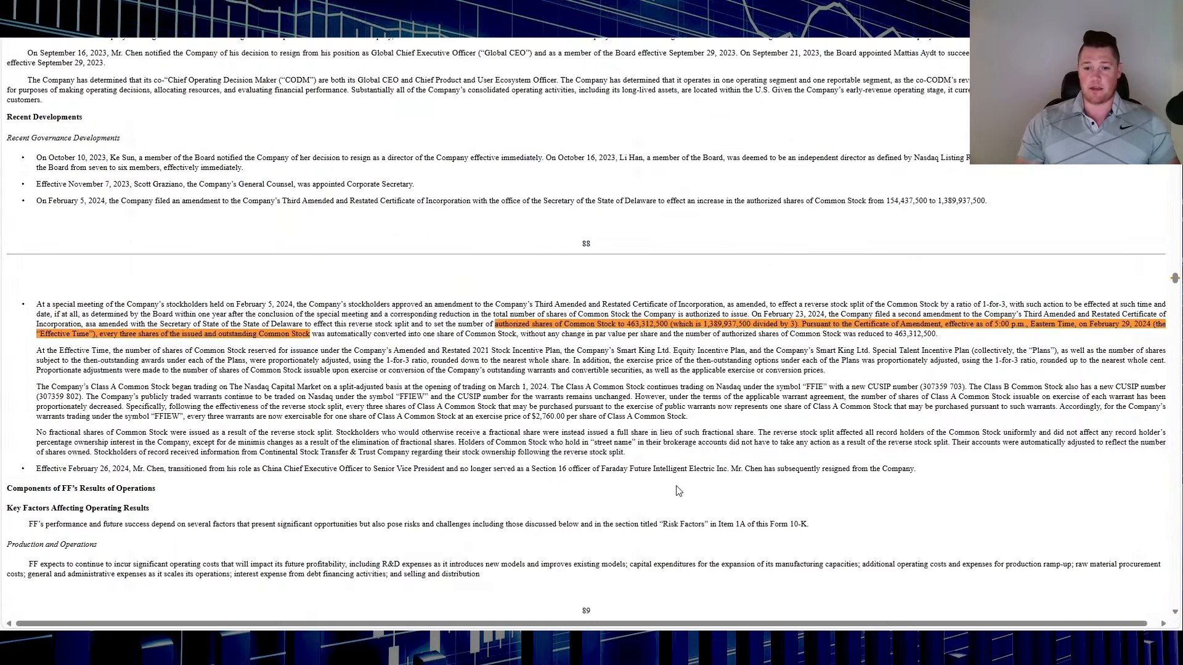
mouse_move(705, 491)
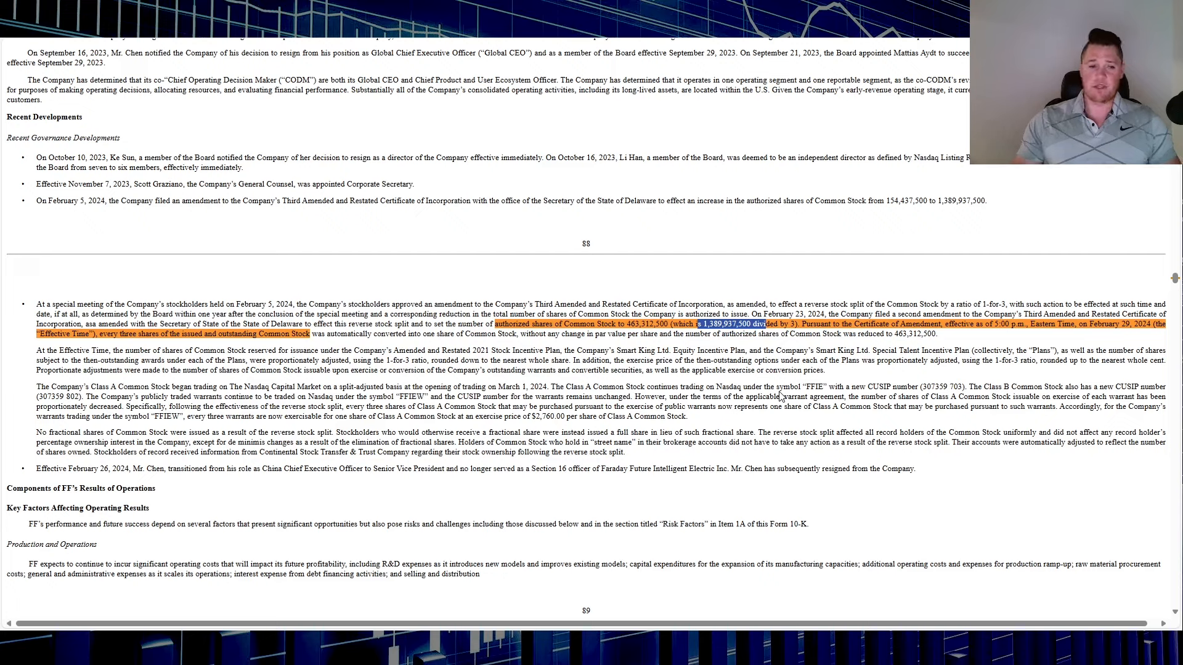
mouse_move(770, 315)
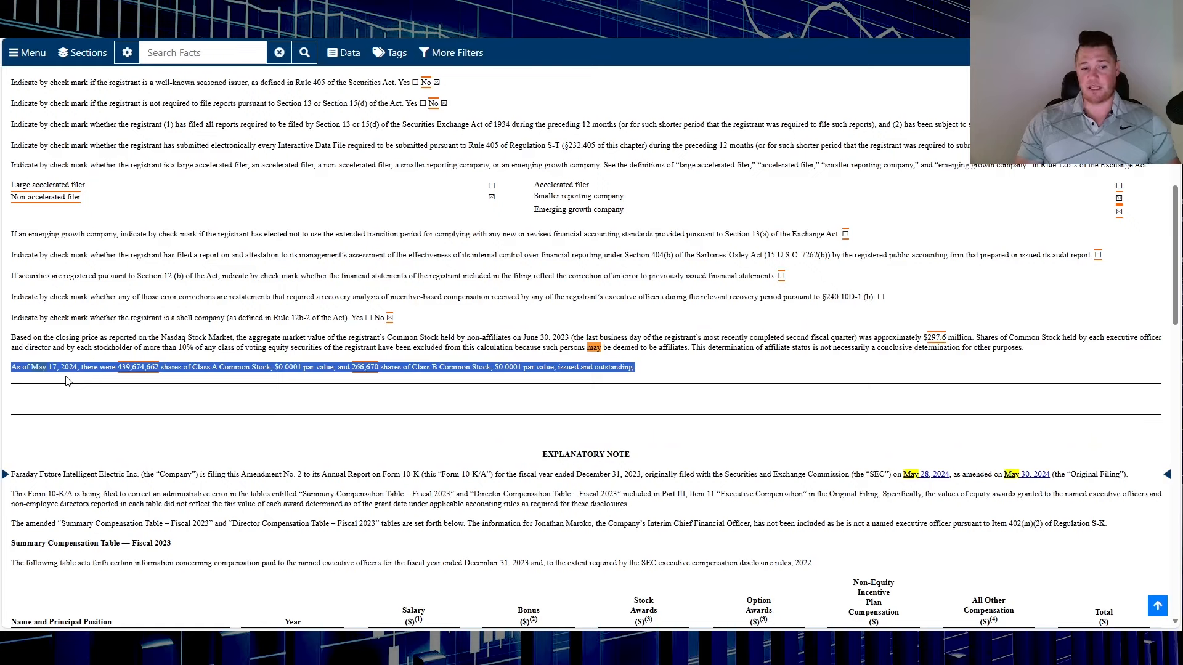
mouse_move(119, 381)
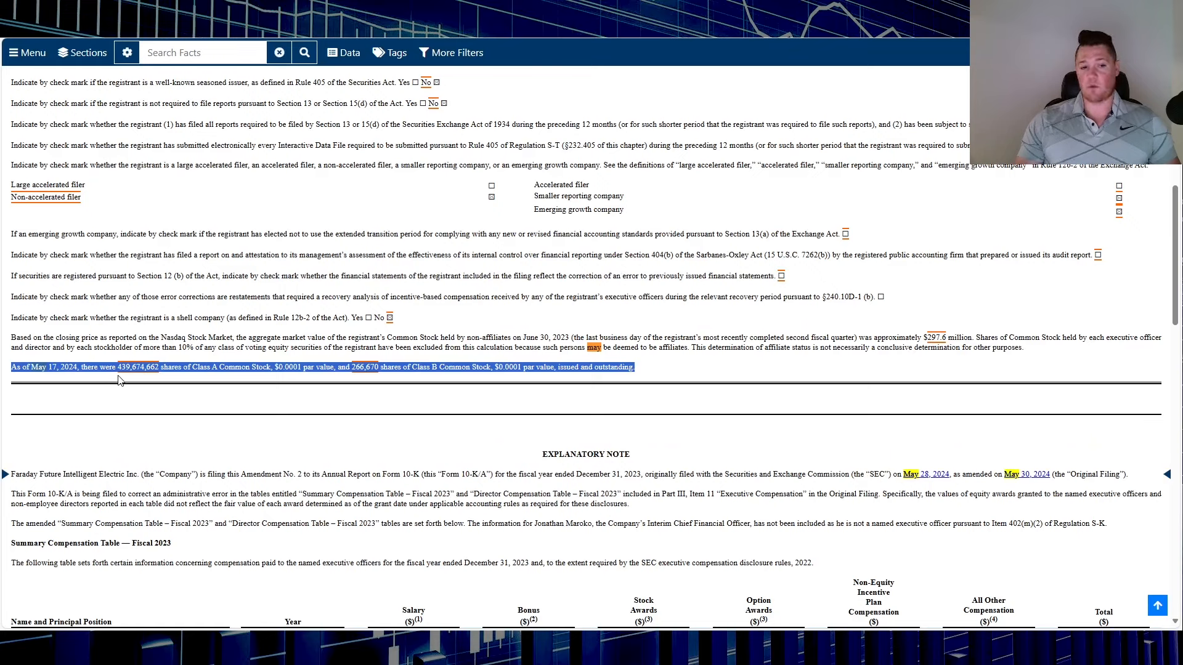
mouse_move(125, 379)
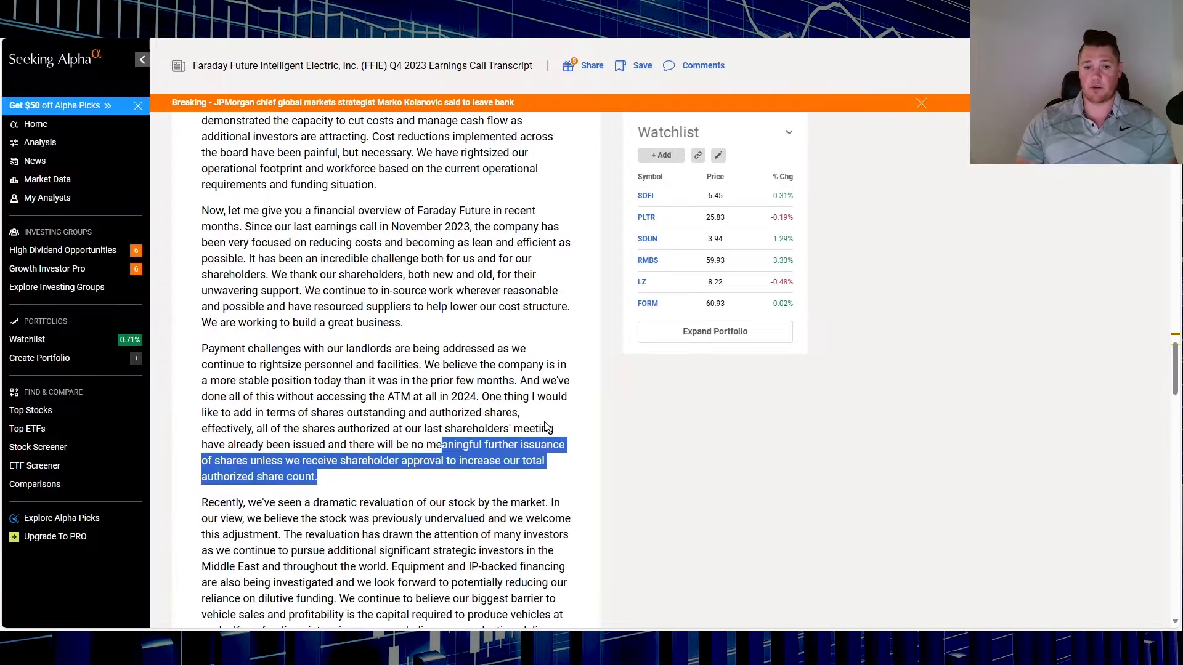
scroll(up, 3)
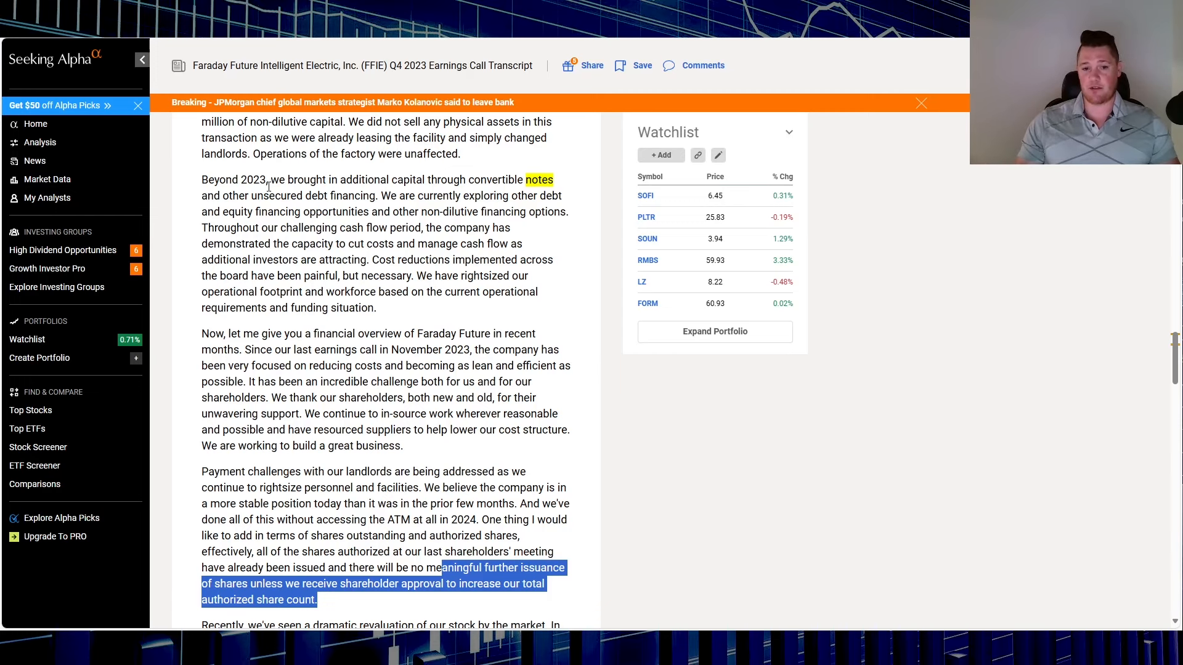
mouse_move(549, 178)
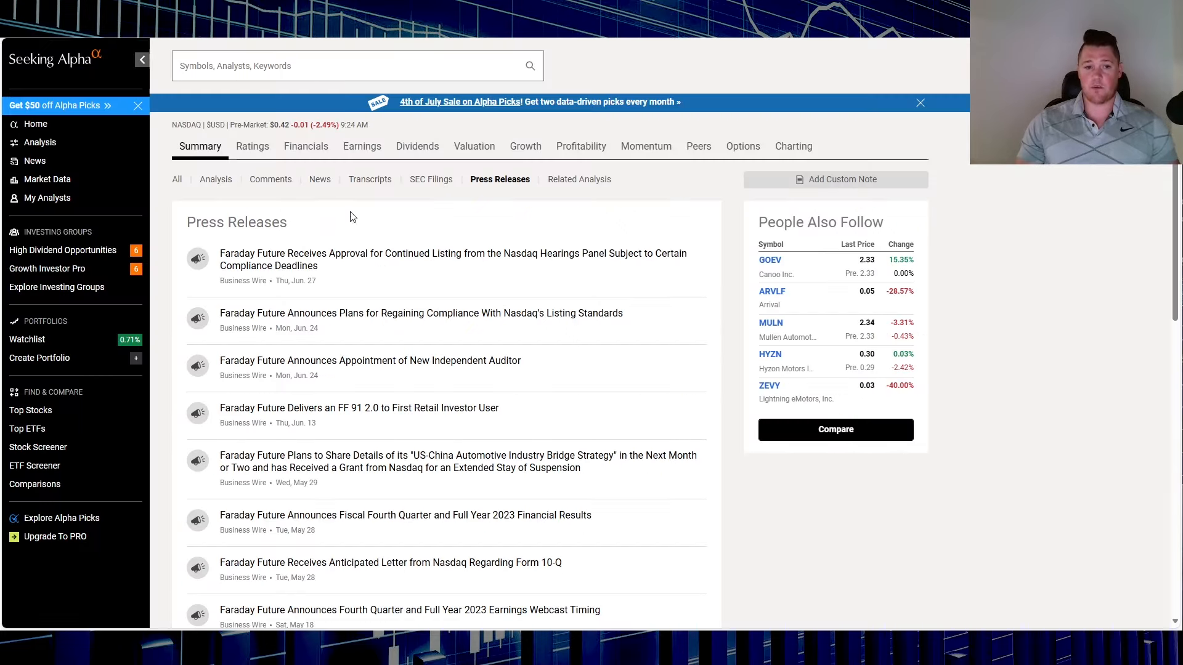
mouse_move(306, 145)
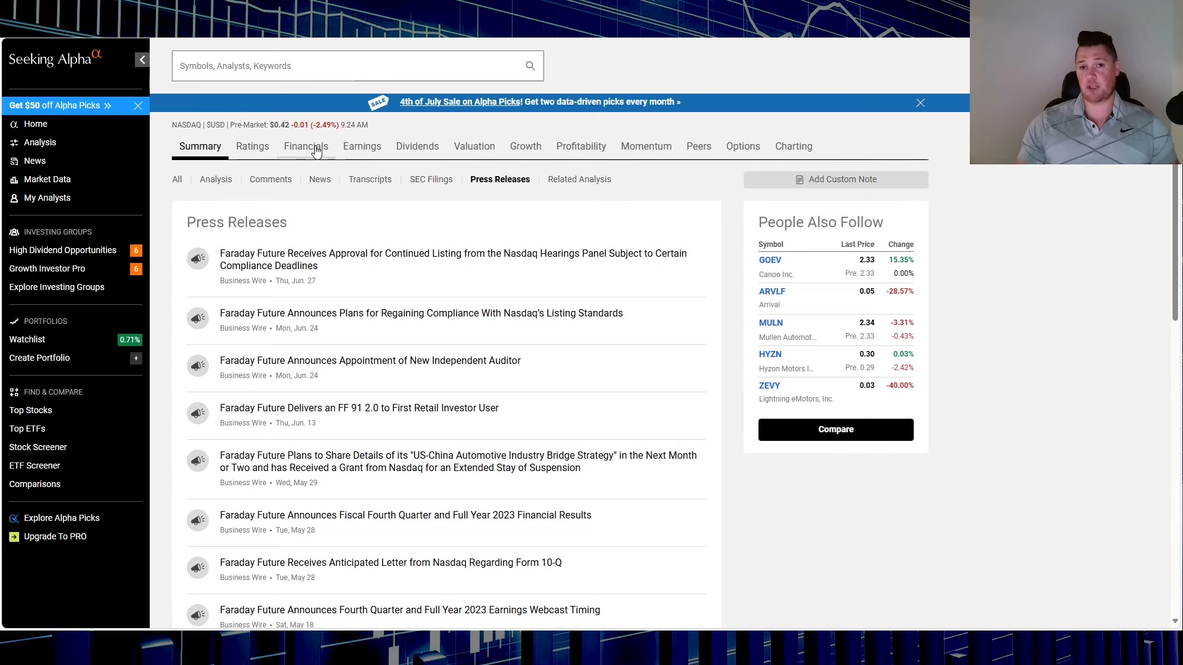
- Show FFIE's quarterly Balance Sheet, with cash falling to $1.9M by Dec 2023
click(306, 146)
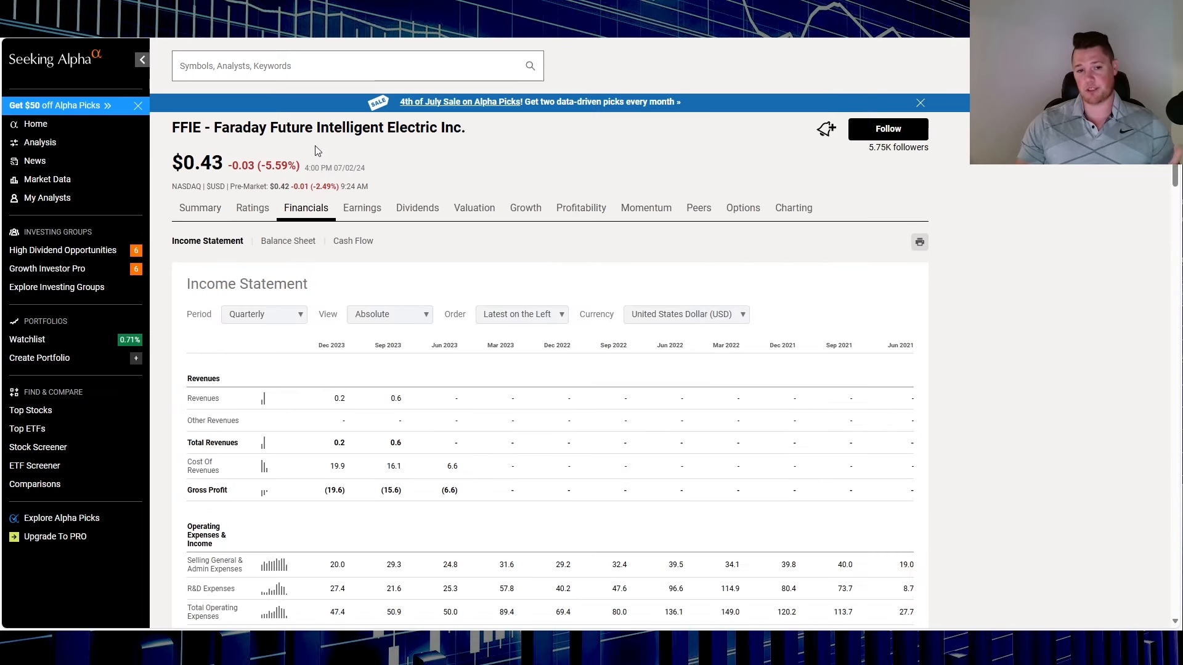
mouse_move(343, 286)
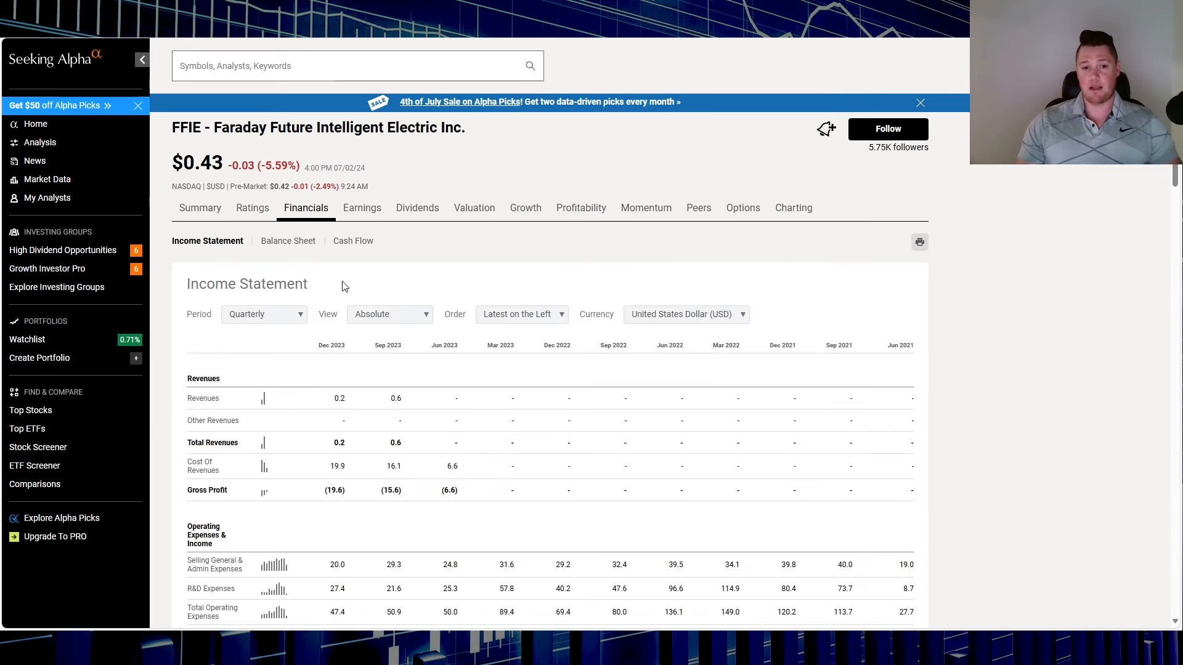
click(288, 241)
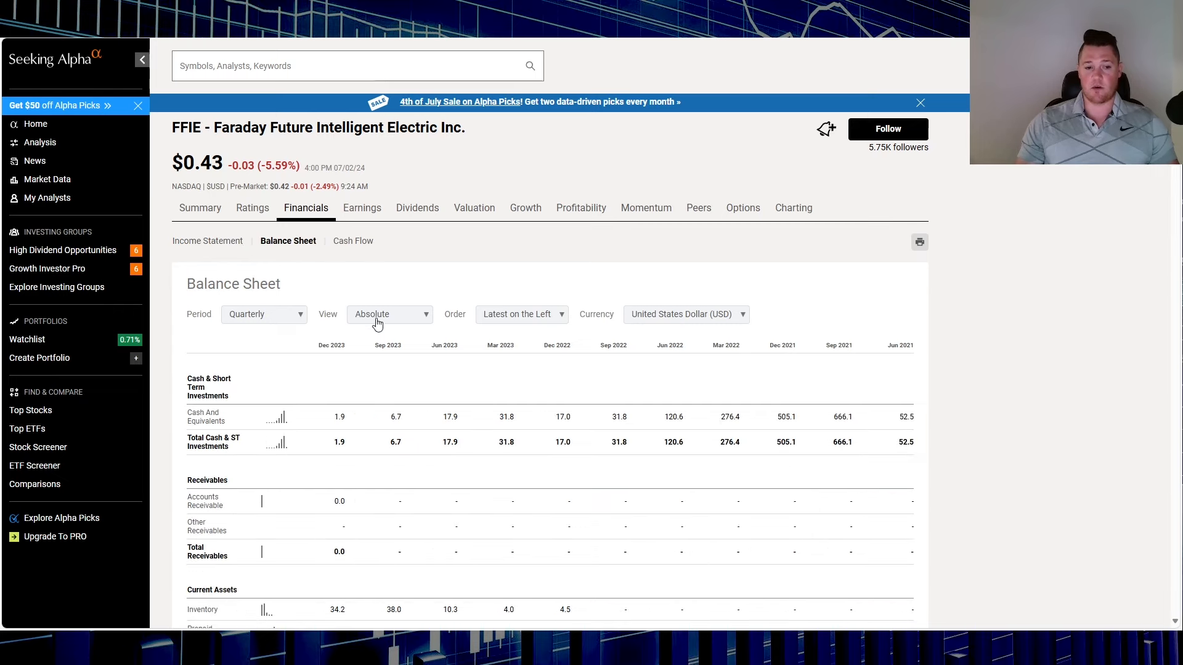
mouse_move(349, 428)
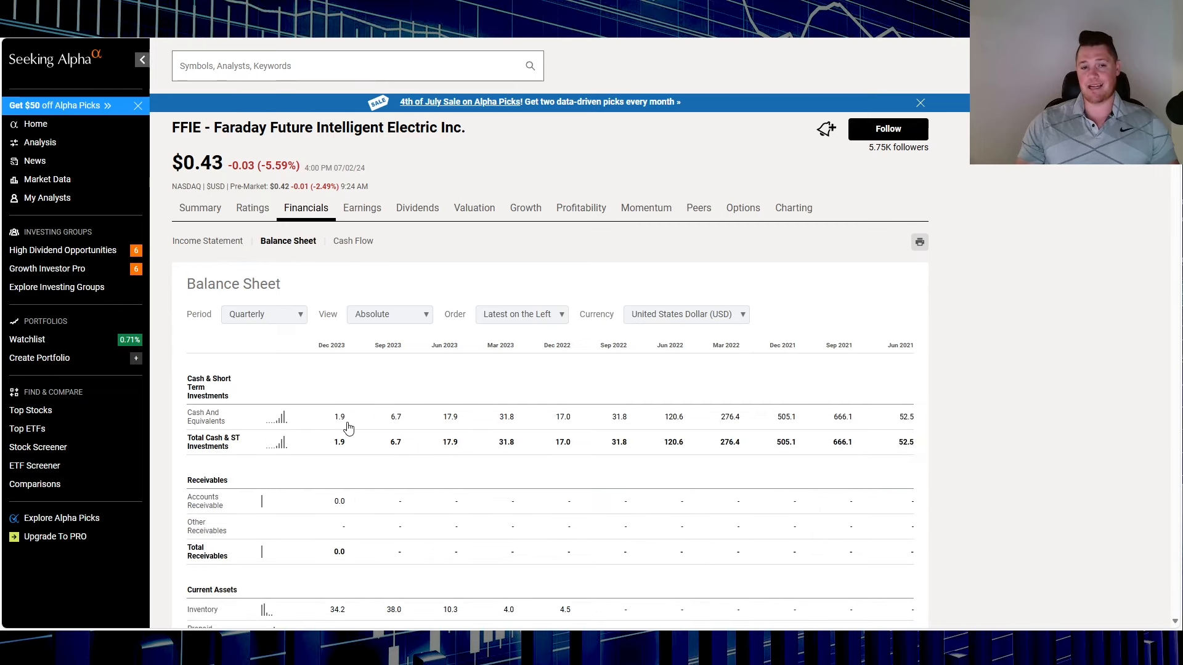
- Show FFIE's quarterly Cash Flow down to Cash from Operations (-$37.8M for Dec 2023)
click(352, 241)
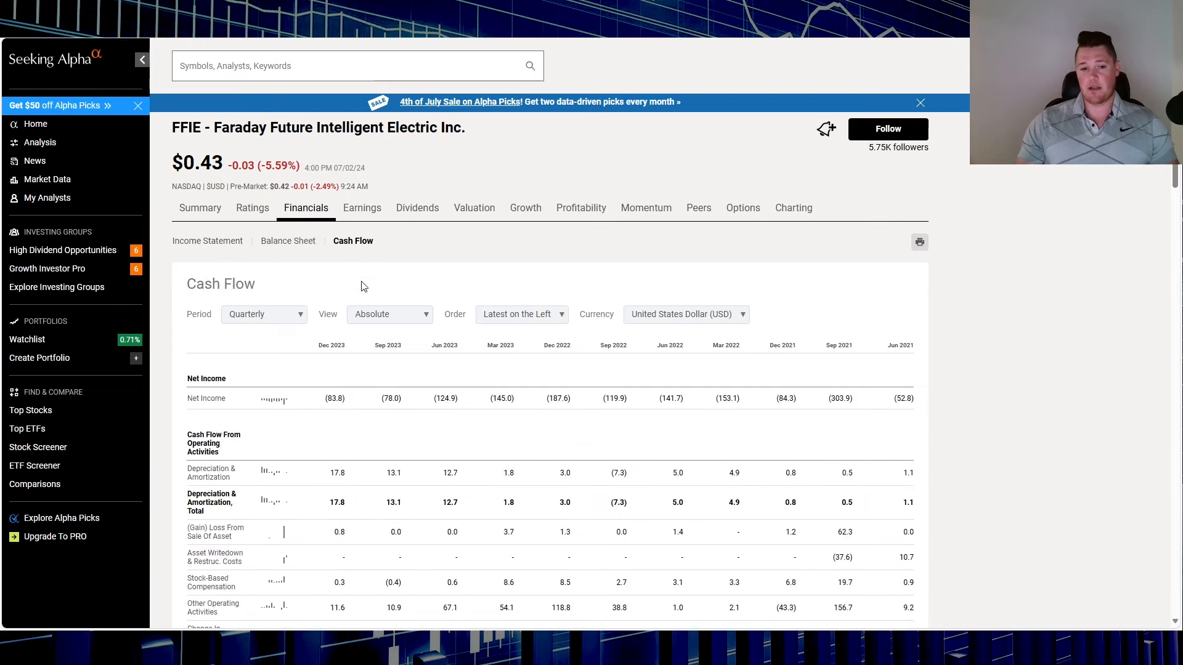
scroll(down, 3)
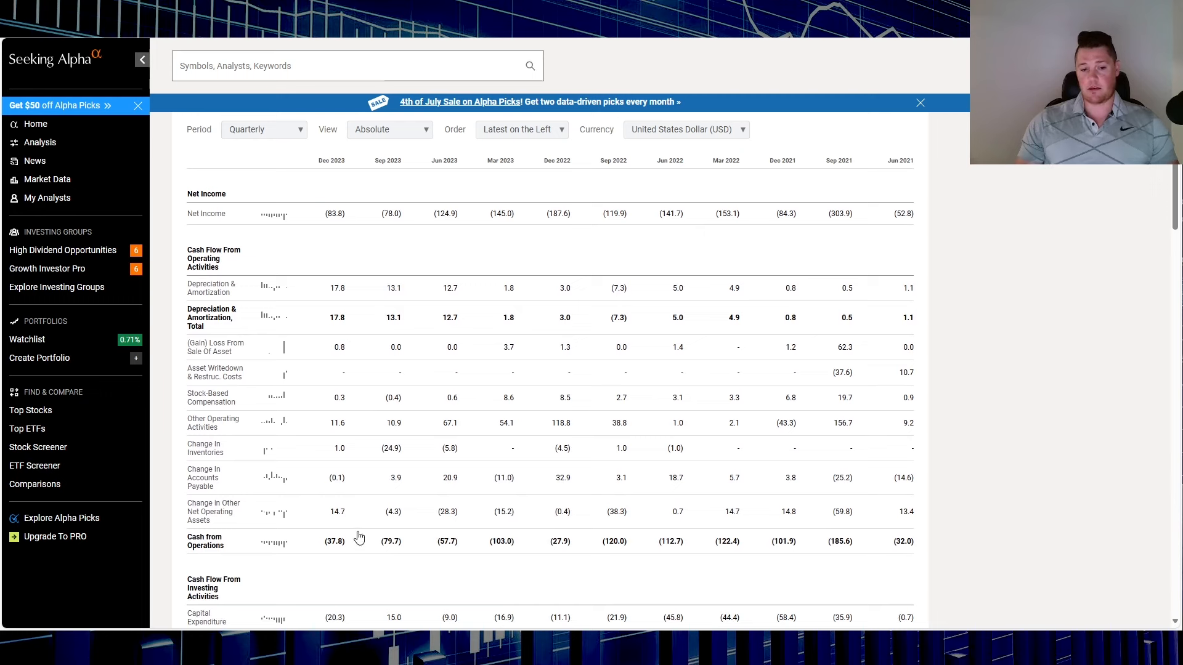
mouse_move(334, 558)
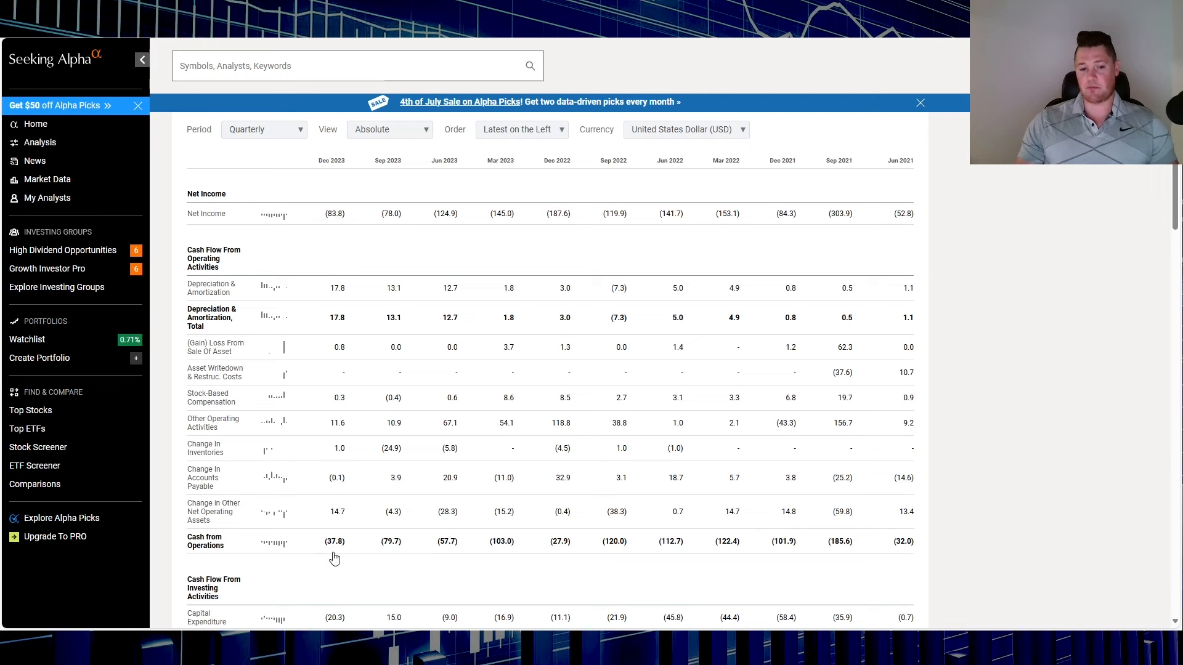
mouse_move(353, 207)
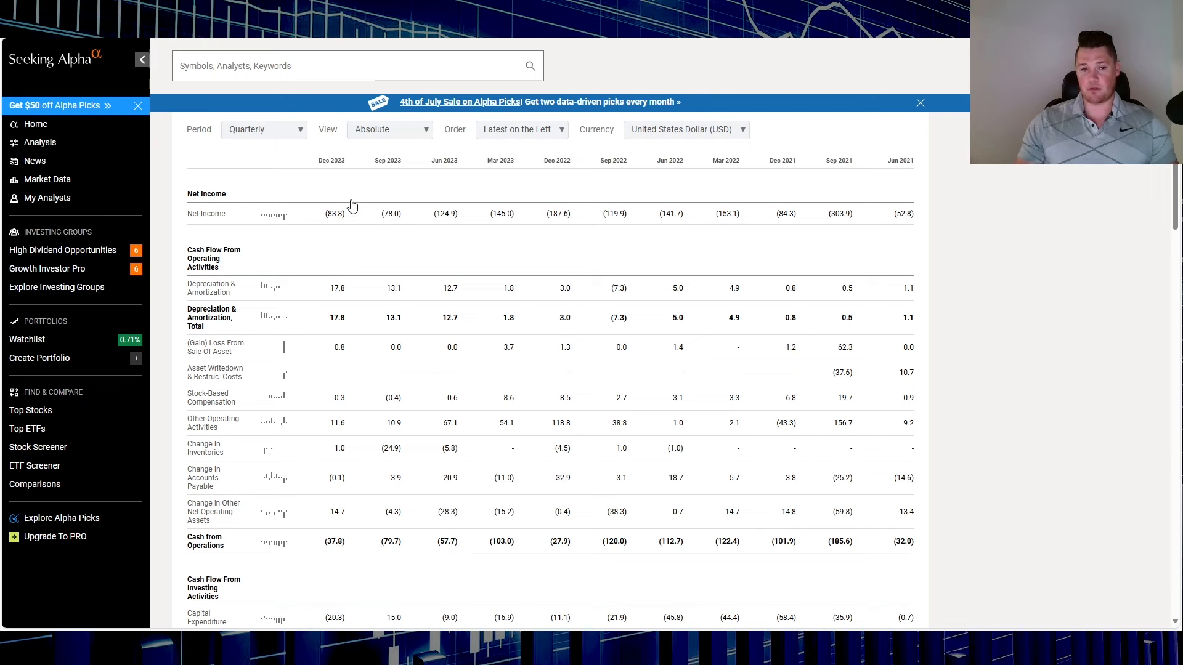
mouse_move(362, 544)
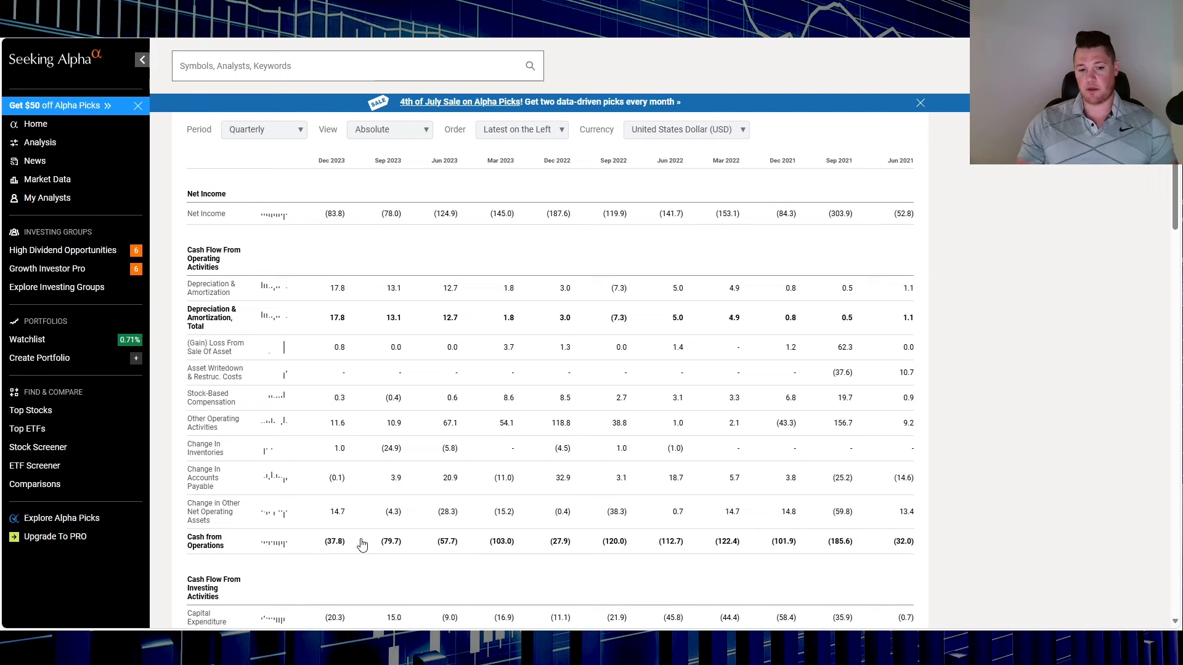
mouse_move(339, 561)
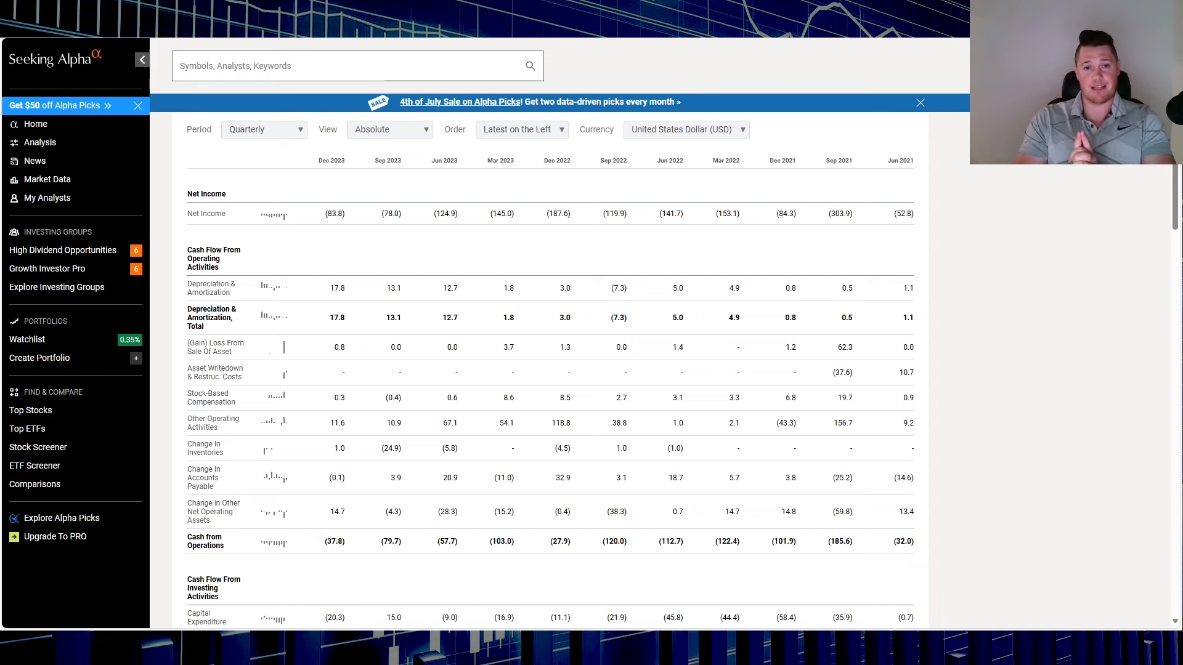
mouse_move(591, 619)
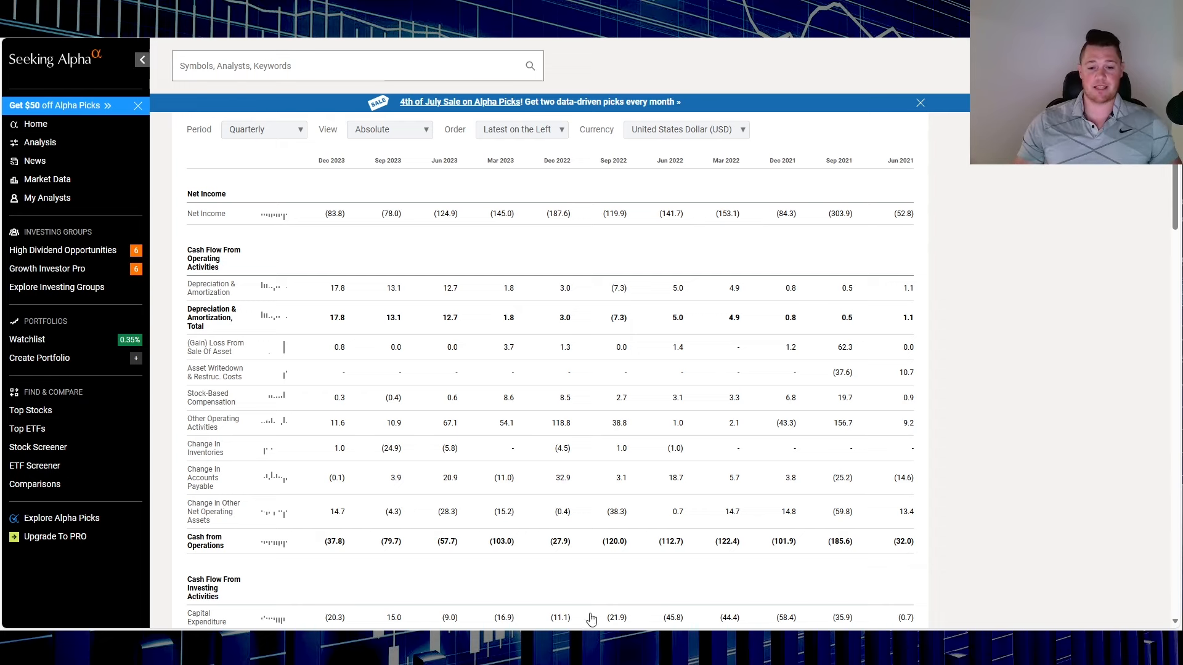